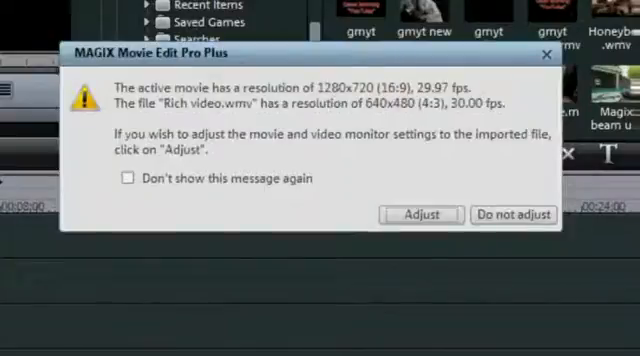
{"action": "mouse_move", "coordinate": [513, 214]}
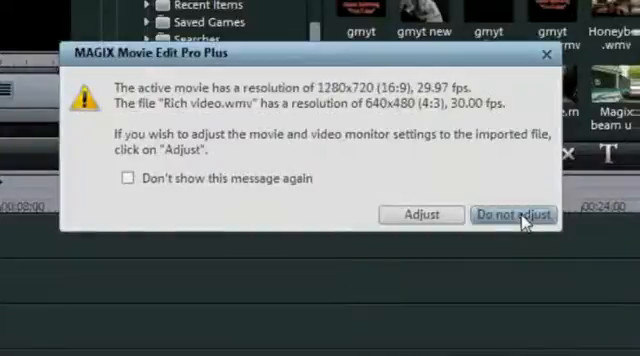
Choose 'Do not adjust' to keep the 1280x720 movie settings for Rich video.wmv
{"action": "left_click", "coordinate": [514, 215]}
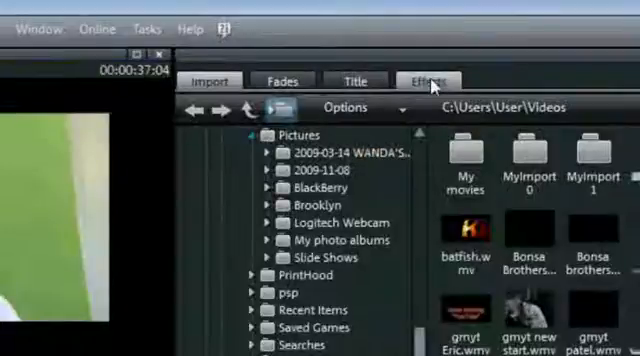
Crop Rich video.wmv to a 270x480 16:9 portrait section with Section/Zoom
{"action": "left_click", "coordinate": [422, 80]}
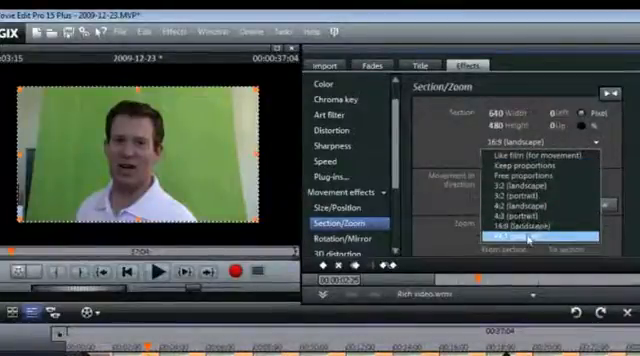
{"action": "left_click", "coordinate": [544, 231]}
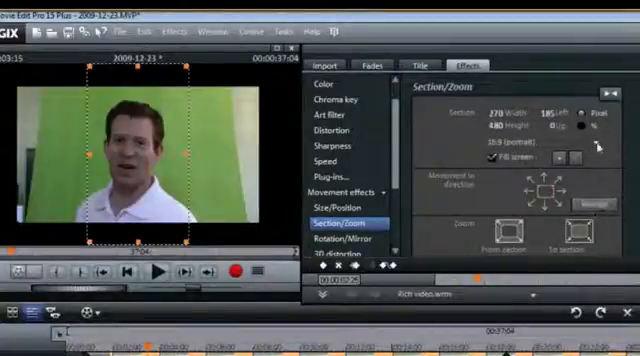
{"action": "left_click", "coordinate": [529, 140]}
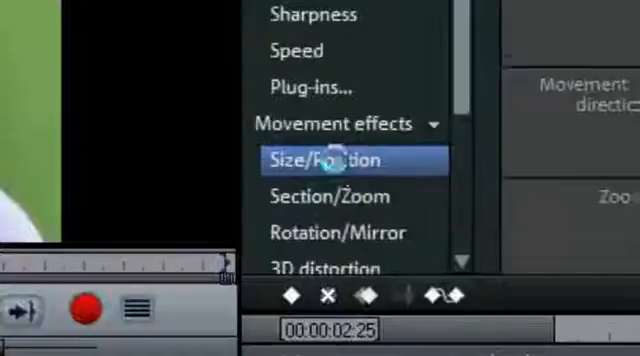
Open Size/Position under Movement effects to shrink the cropped clip
{"action": "left_click", "coordinate": [326, 160]}
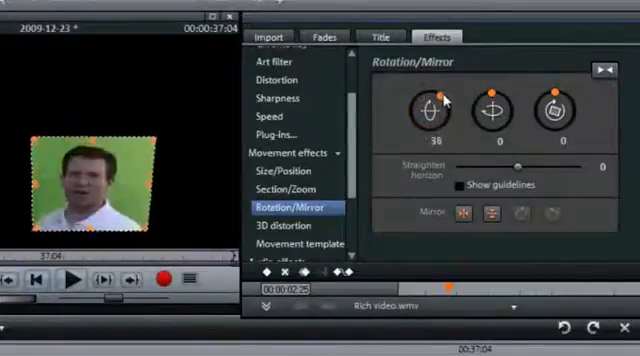
Test the horizontal and vertical rotation dials and the Straighten horizon slider
{"action": "left_click_drag", "start_coordinate": [435, 100], "coordinate": [430, 110]}
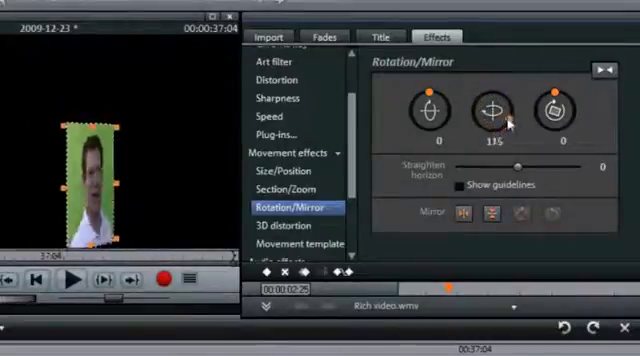
{"action": "left_click_drag", "start_coordinate": [495, 110], "coordinate": [495, 95]}
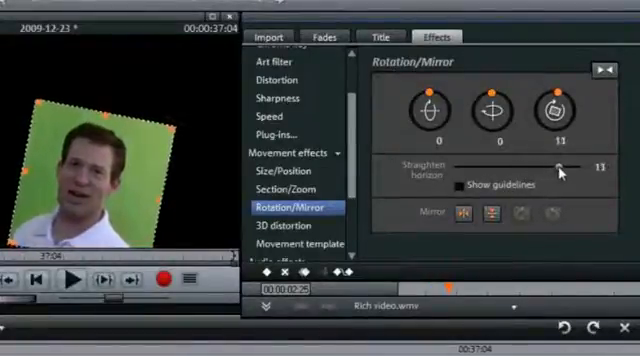
{"action": "left_click_drag", "start_coordinate": [558, 167], "coordinate": [575, 167]}
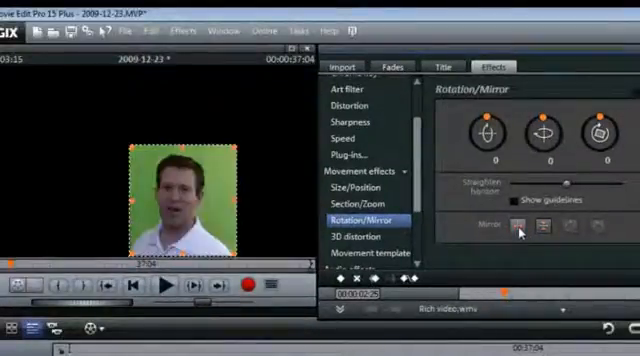
Mirror the clip left to right and apply the Green Chroma key hide colour
{"action": "left_click", "coordinate": [521, 230]}
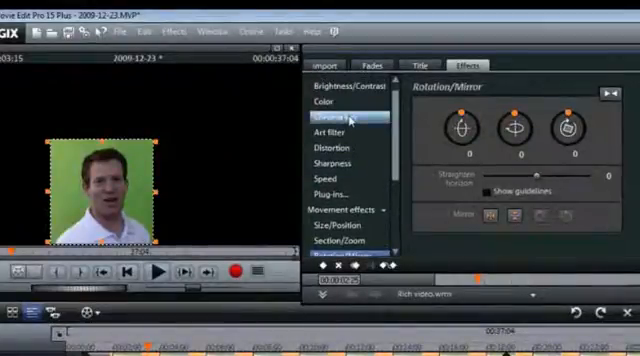
{"action": "left_click", "coordinate": [335, 117]}
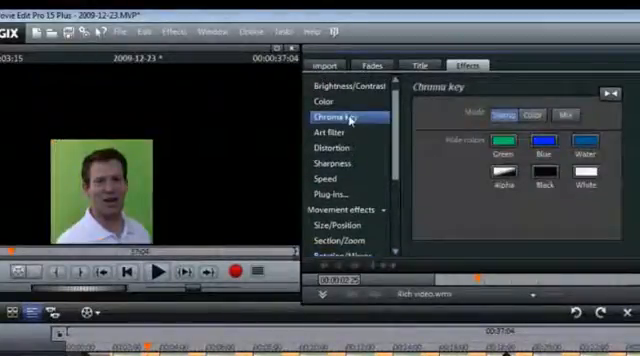
{"action": "left_click", "coordinate": [507, 140]}
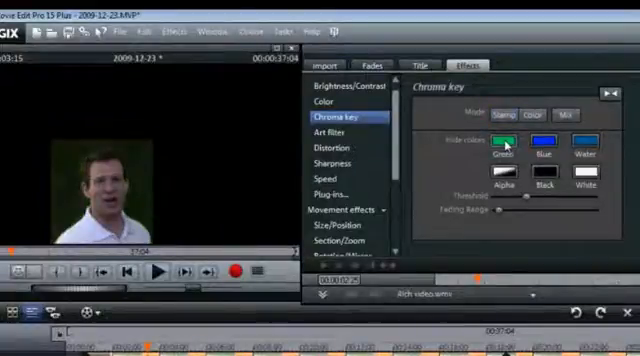